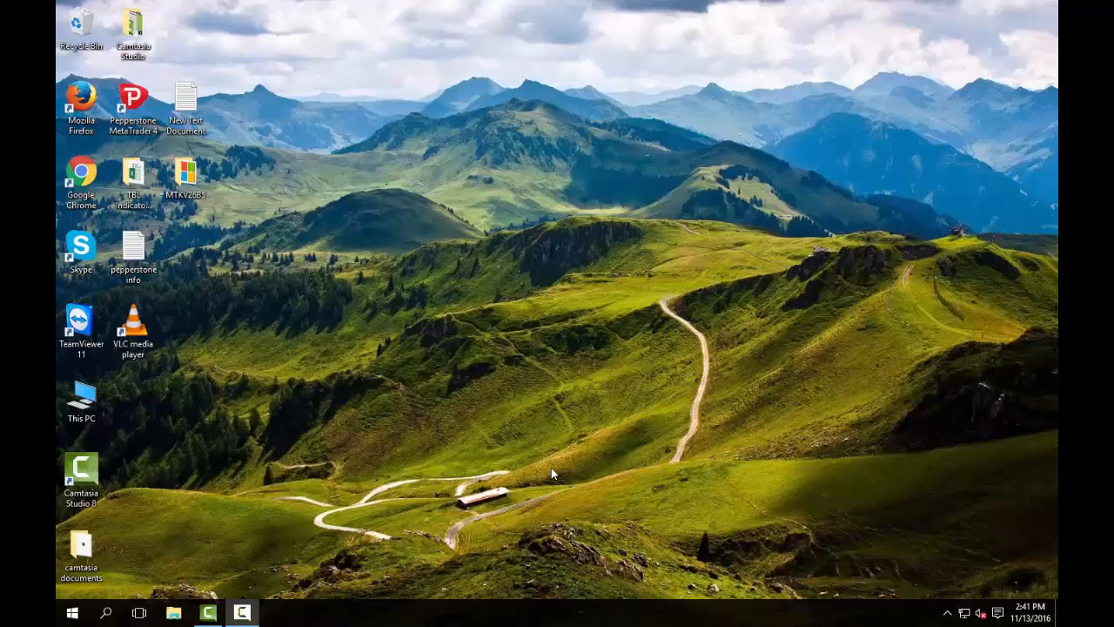
pyautogui.moveTo(566, 474)
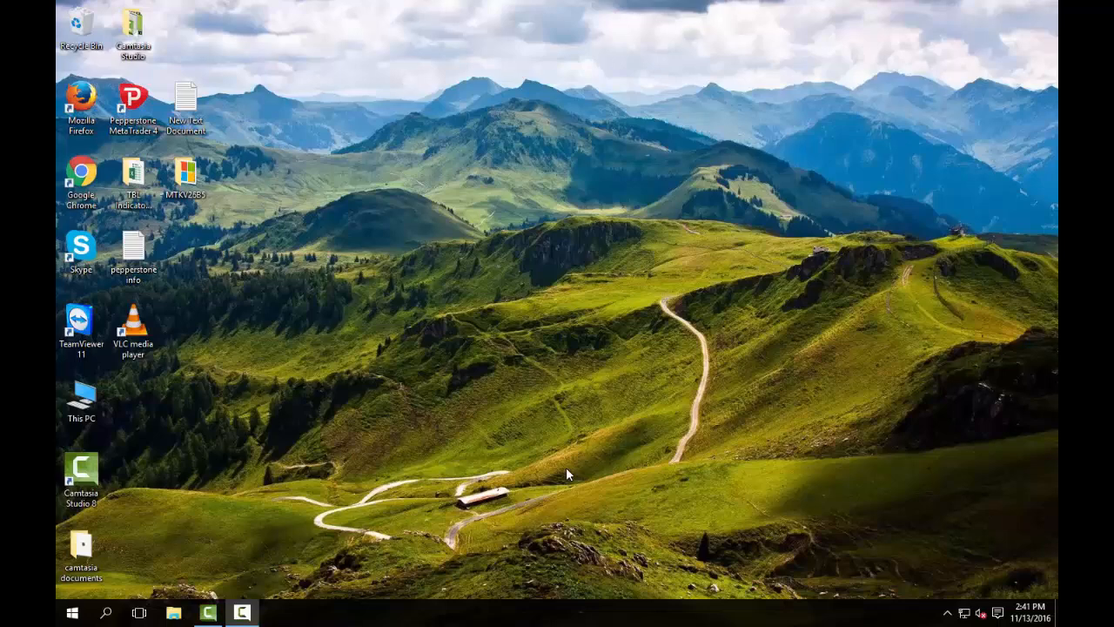
pyautogui.moveTo(564, 493)
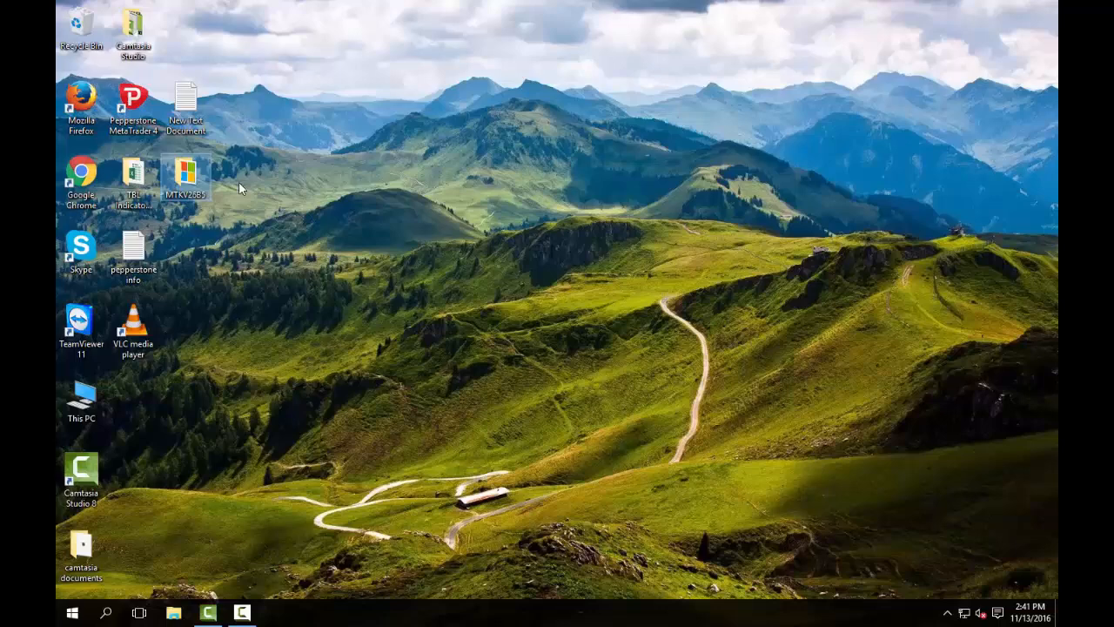
# - View the MTKV26B5 folder contents, briefly selecting the Microsoft Toolkit application file
pyautogui.doubleClick(185, 172)
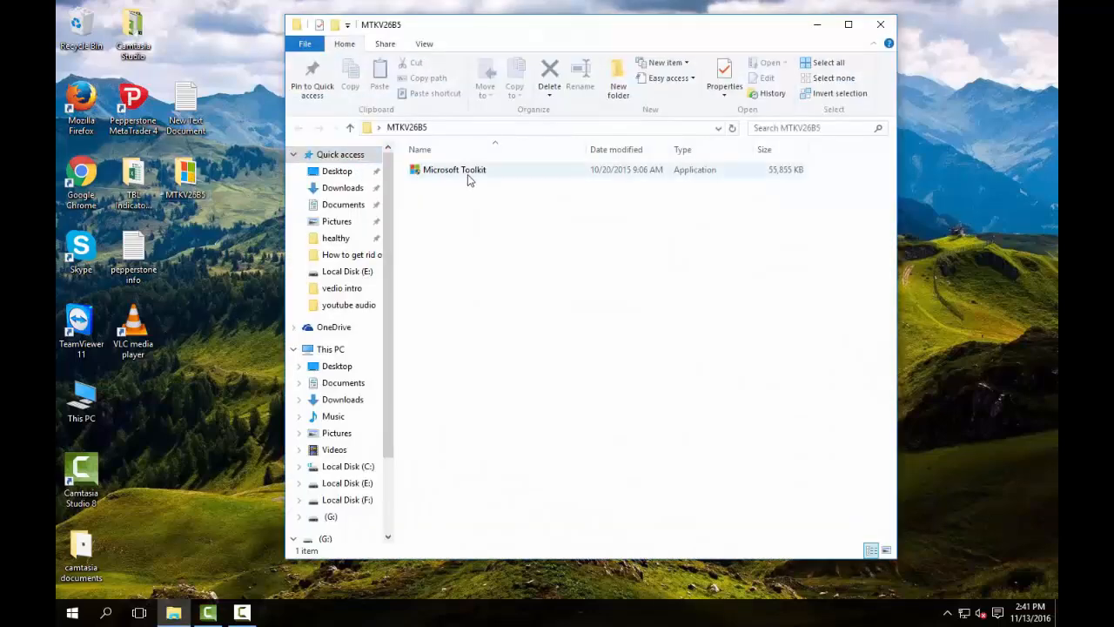
pyautogui.click(453, 169)
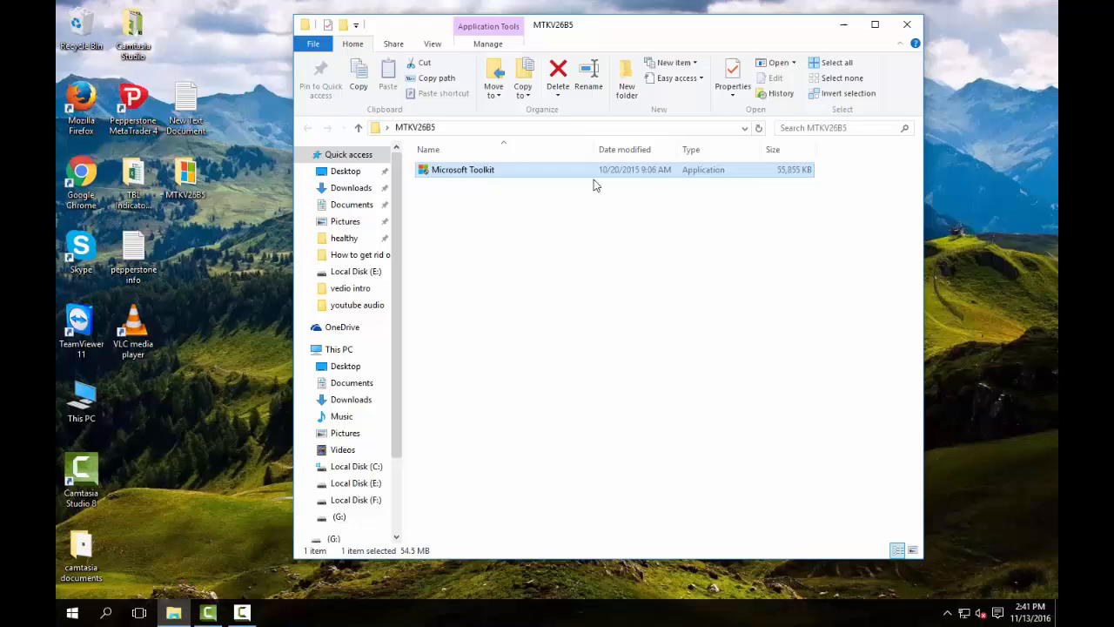
pyautogui.click(143, 398)
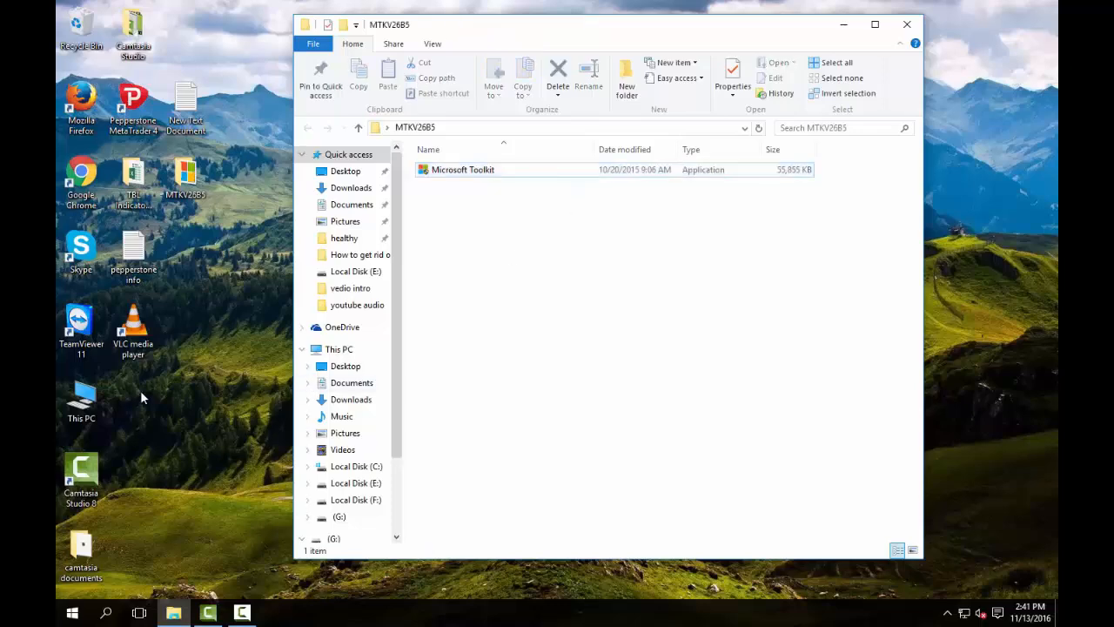
# - Show This PC's system properties, revealing Windows 10 Pro is not activated
pyautogui.rightClick(80, 396)
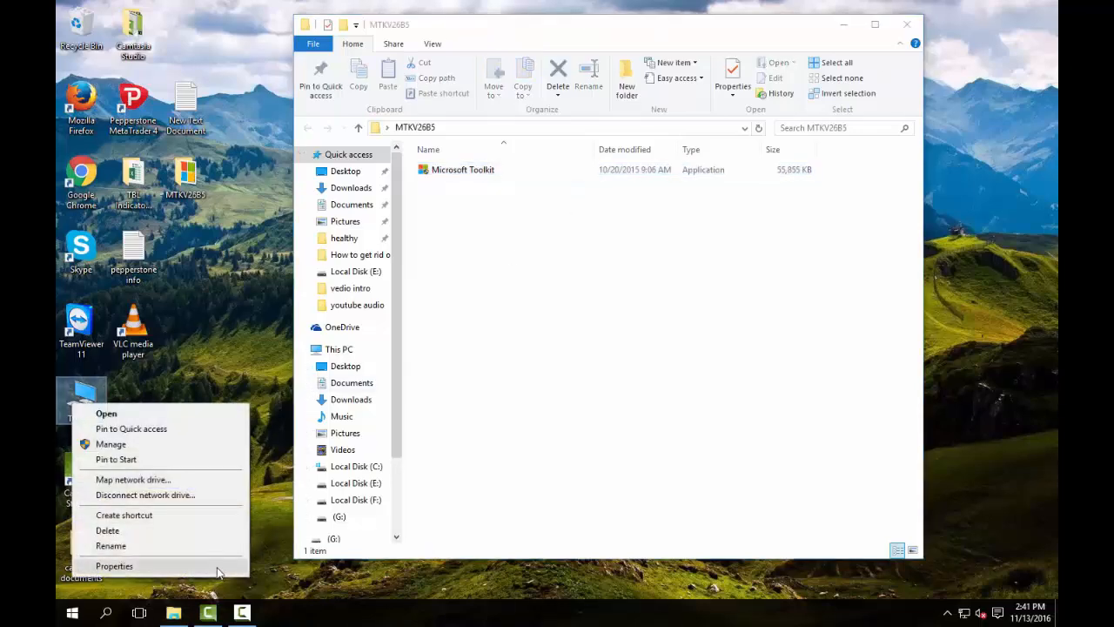
pyautogui.click(114, 566)
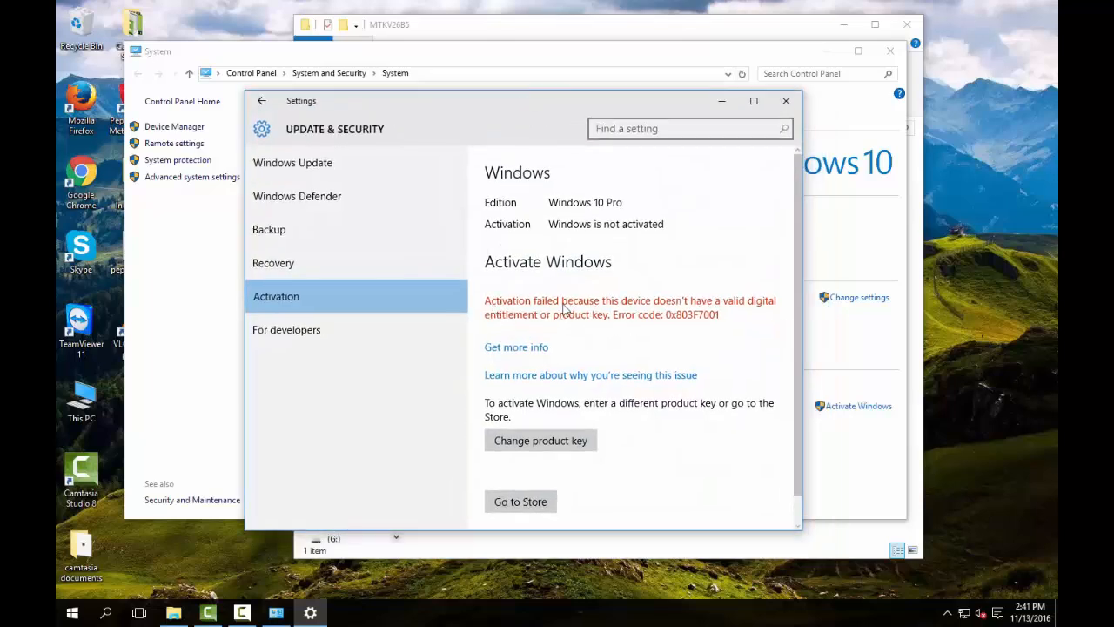
pyautogui.moveTo(590, 313)
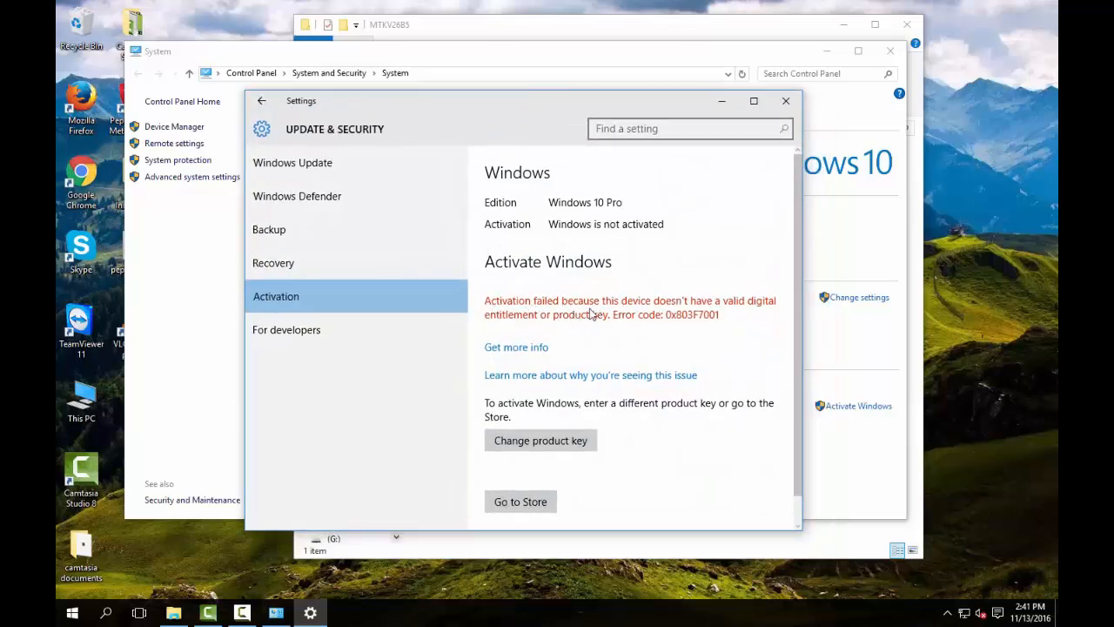
pyautogui.moveTo(702, 328)
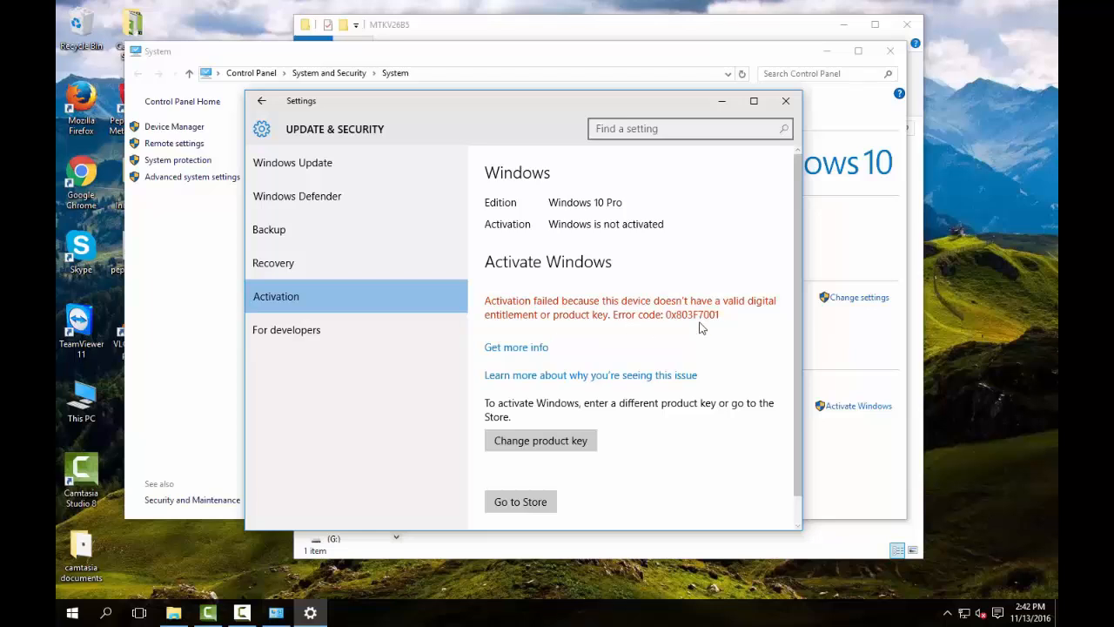
pyautogui.moveTo(722, 326)
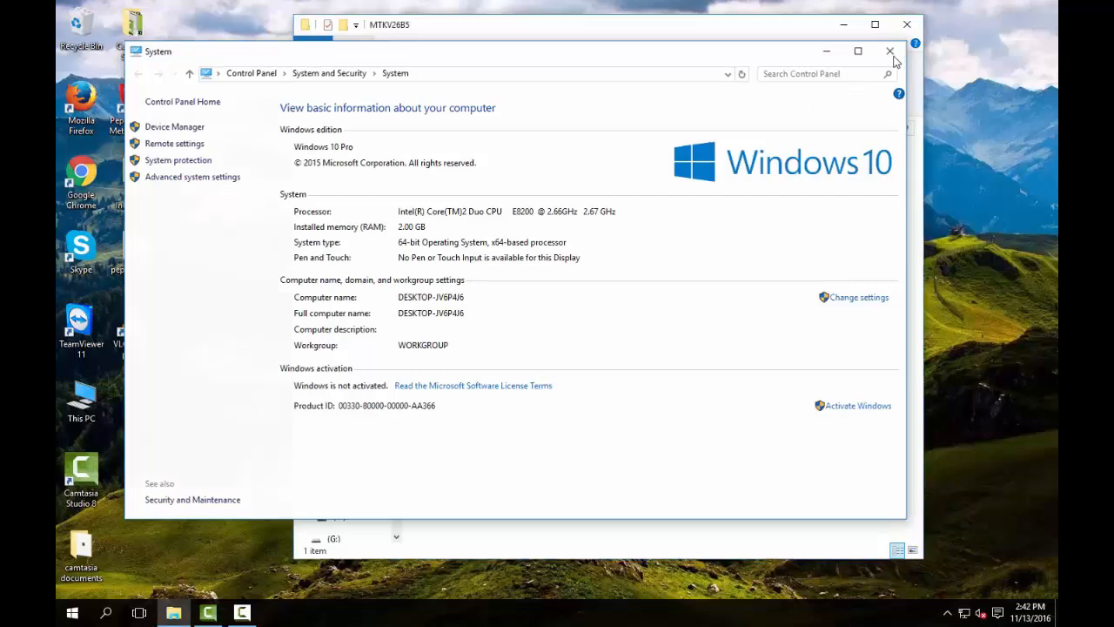
# - Run the Microsoft Toolkit application from the MTKV26B5 folder
pyautogui.rightClick(461, 169)
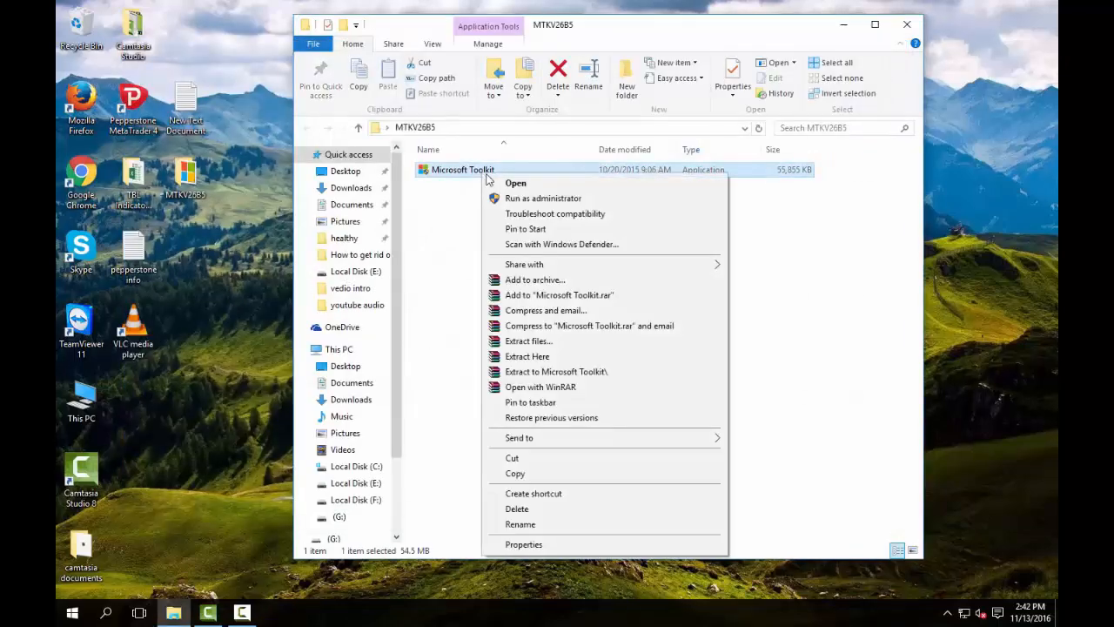
pyautogui.click(522, 205)
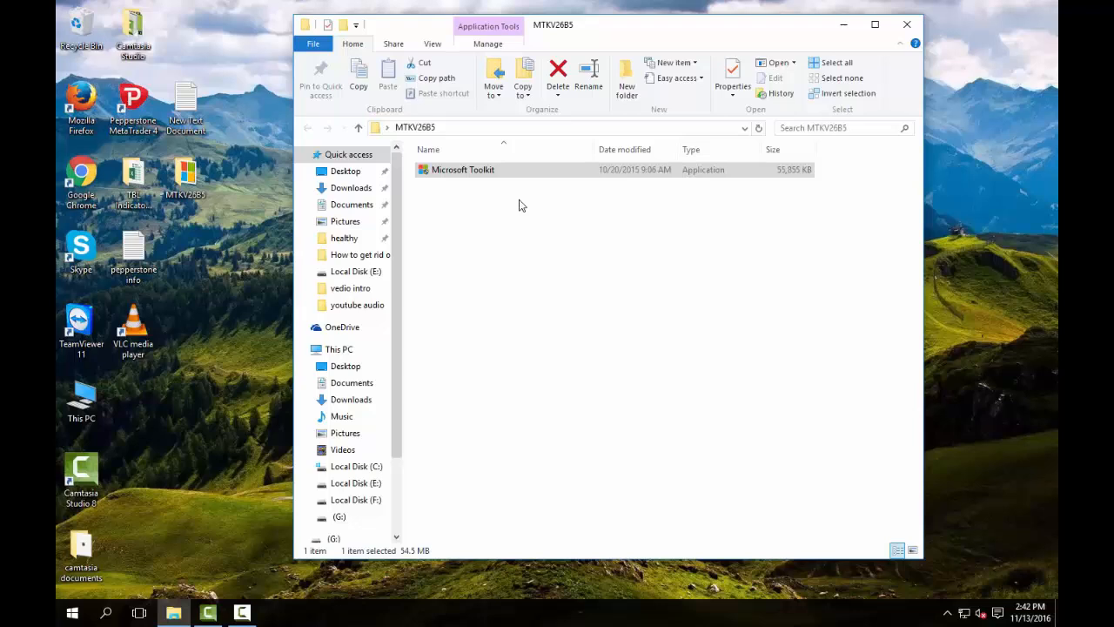
pyautogui.doubleClick(463, 169)
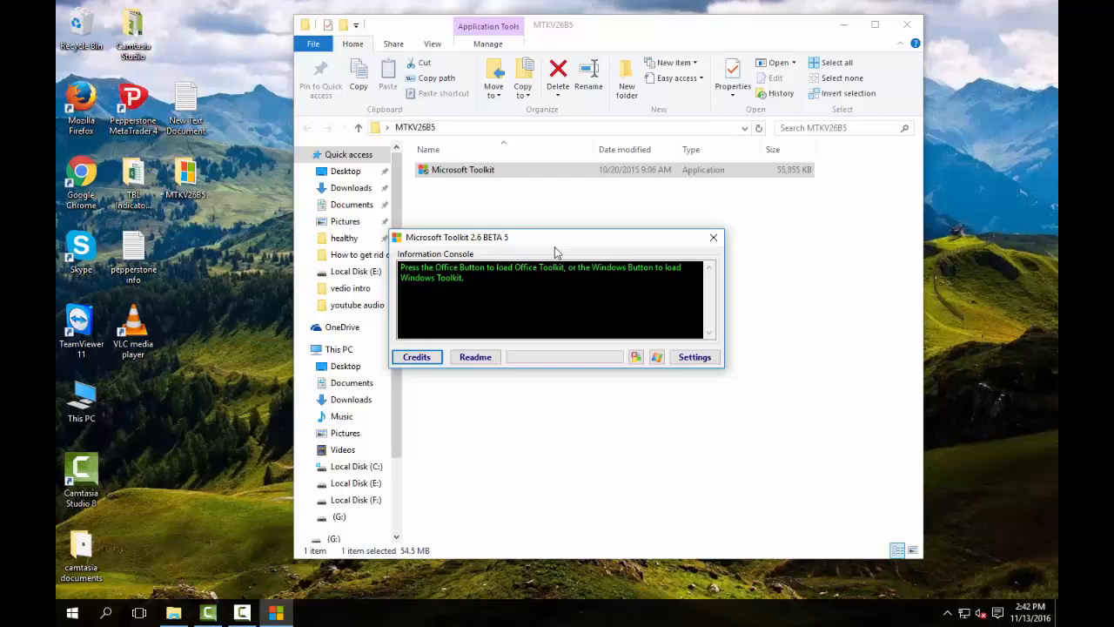
# - Reposition the toolkit window and load Windows Toolkit for Windows 10 x64
pyautogui.moveTo(557, 237); pyautogui.dragTo(610, 237)
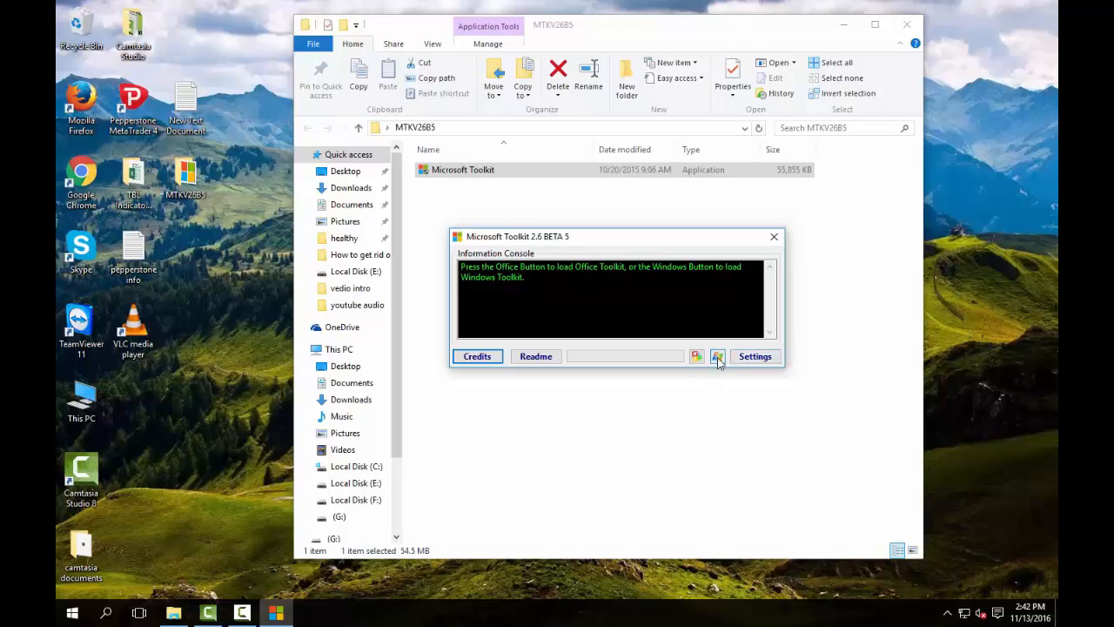
pyautogui.click(717, 356)
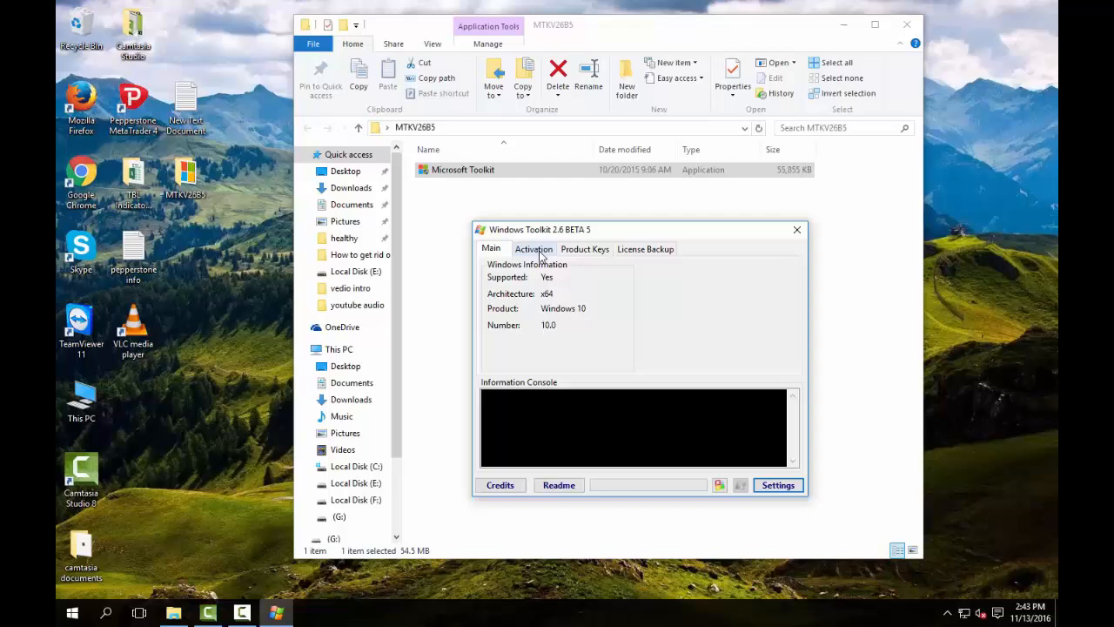
# - Choose AutoKMS as the activator tool on the Activation functions and install it
pyautogui.click(534, 249)
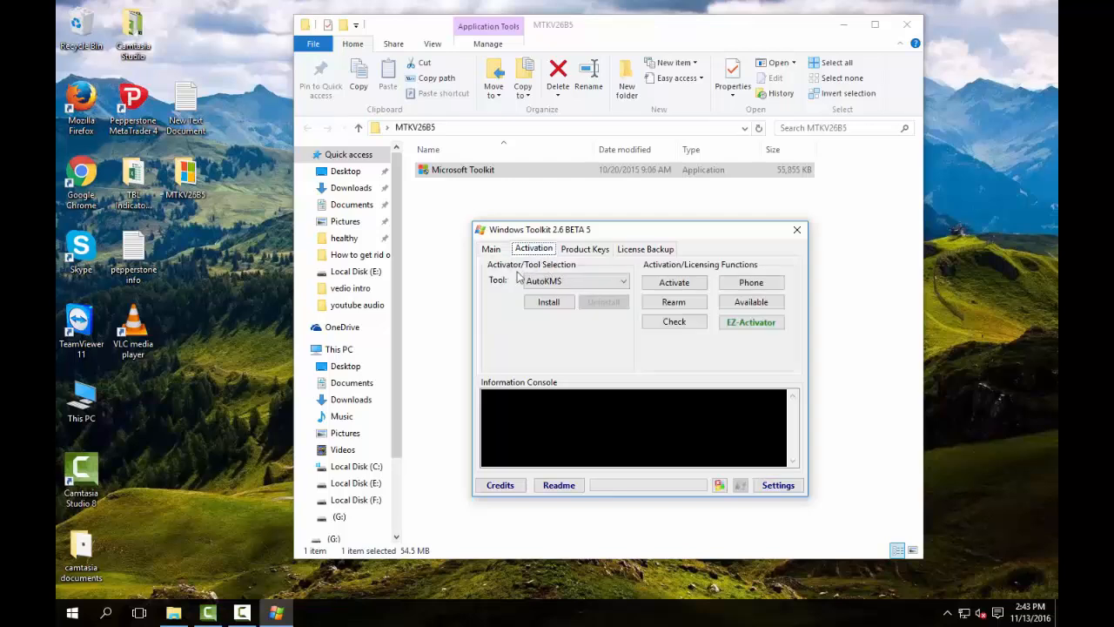
pyautogui.click(622, 280)
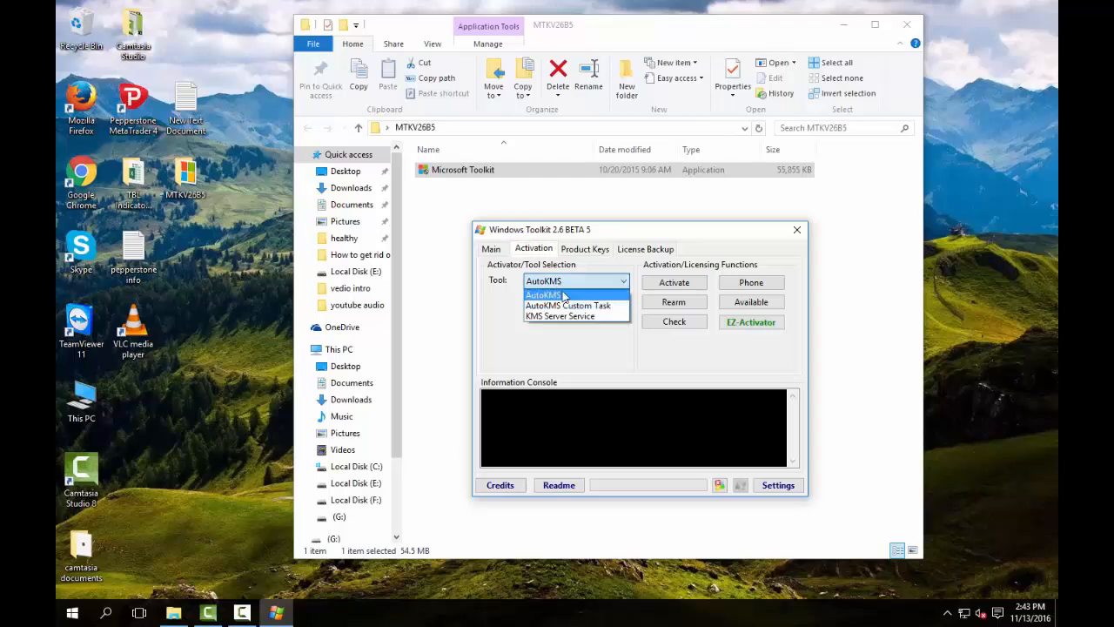
pyautogui.click(543, 294)
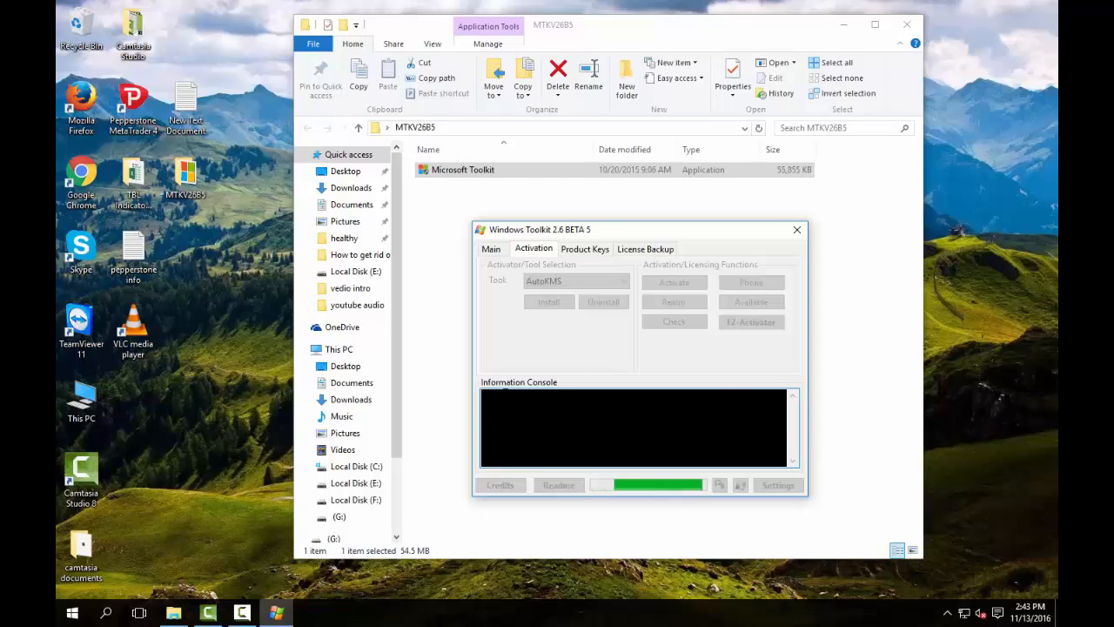
pyautogui.click(549, 301)
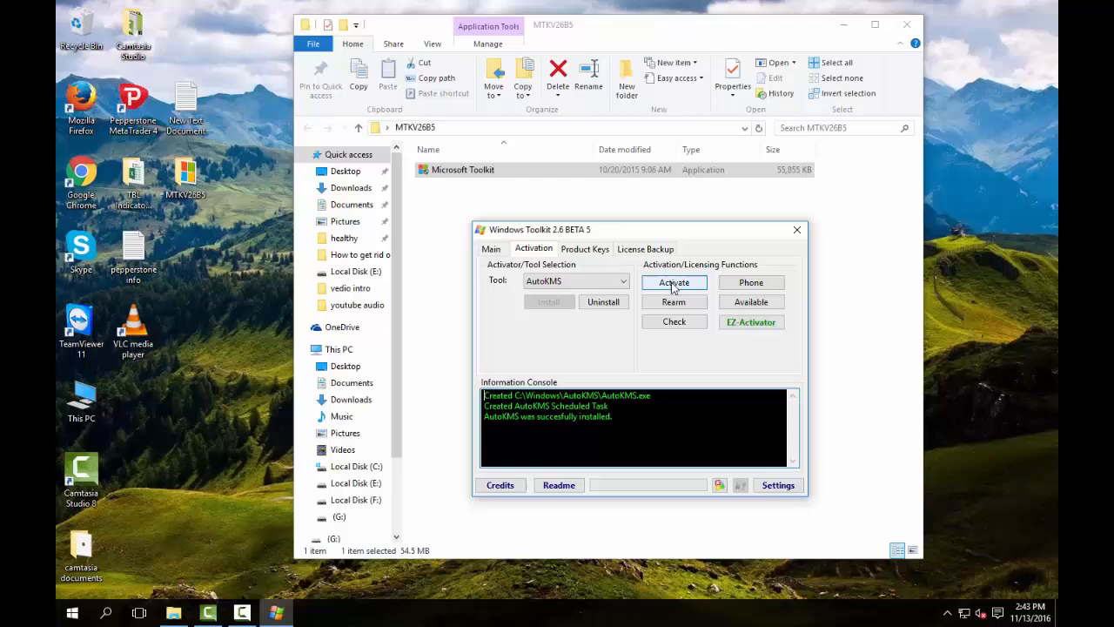
pyautogui.moveTo(681, 289)
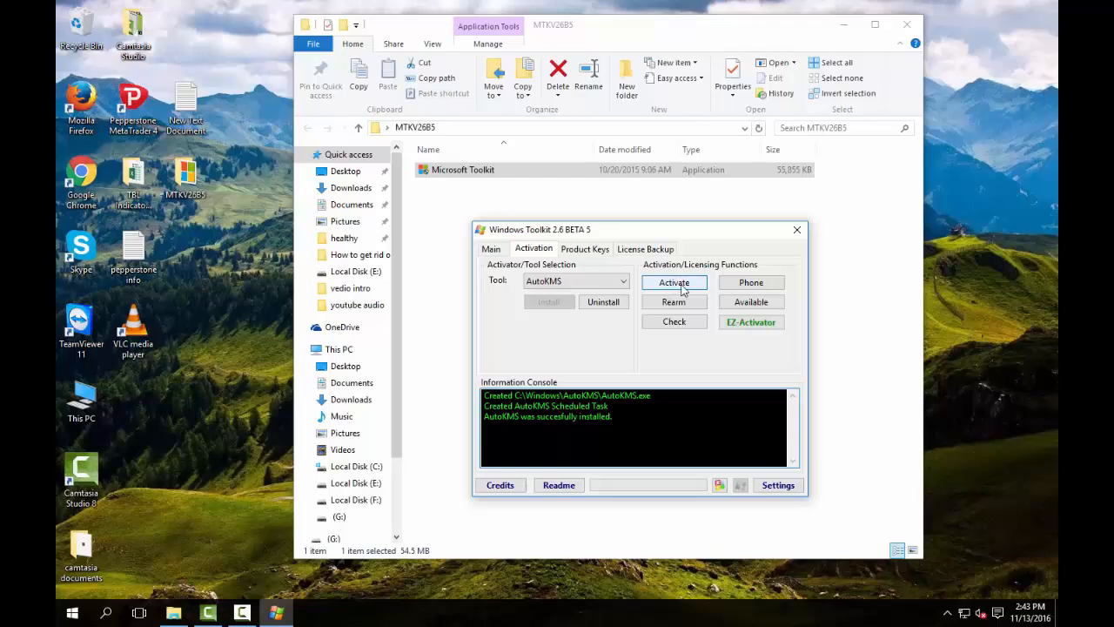
# - Run AutoKMS activation of Windows, then move on to the product key options
pyautogui.click(674, 282)
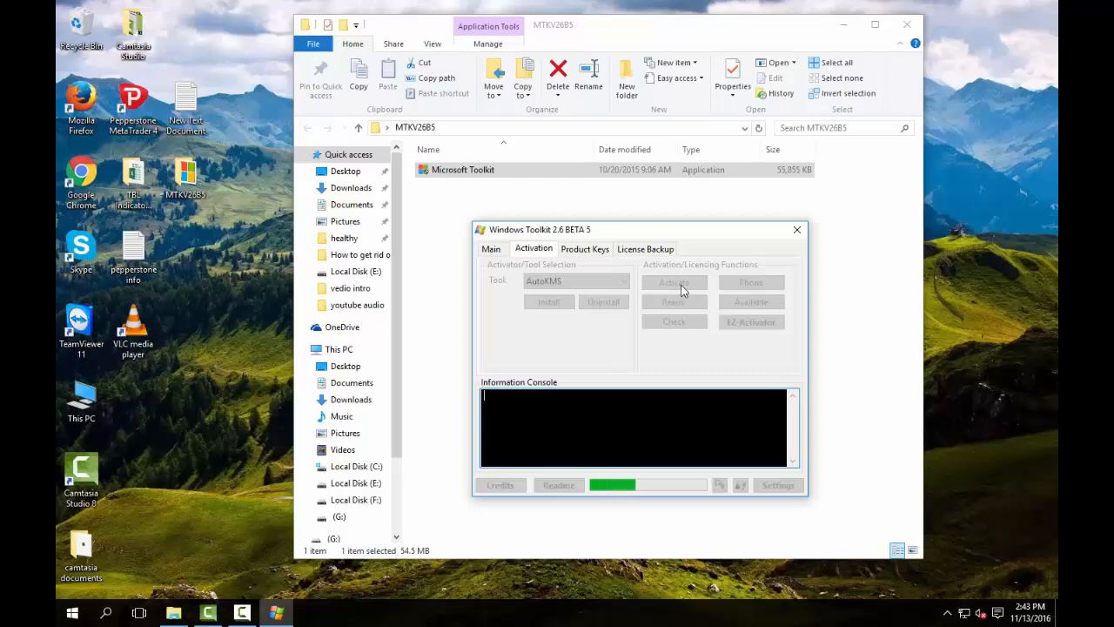
pyautogui.click(674, 282)
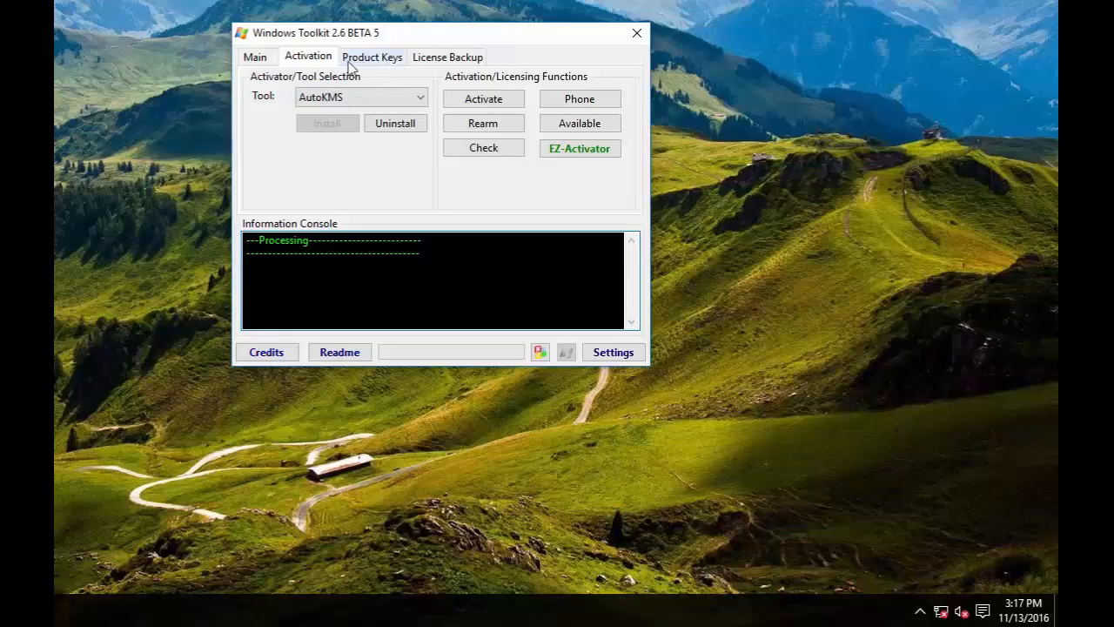
pyautogui.click(372, 57)
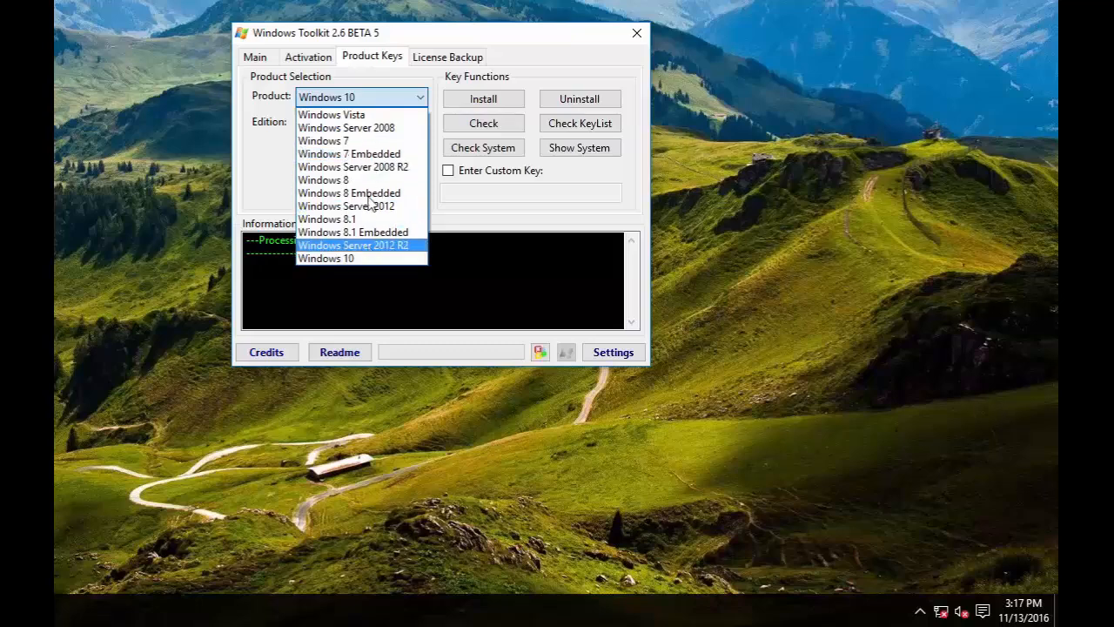
# - Install the Windows 10 Professional product key and restart AutoKMS activation for it
pyautogui.click(325, 257)
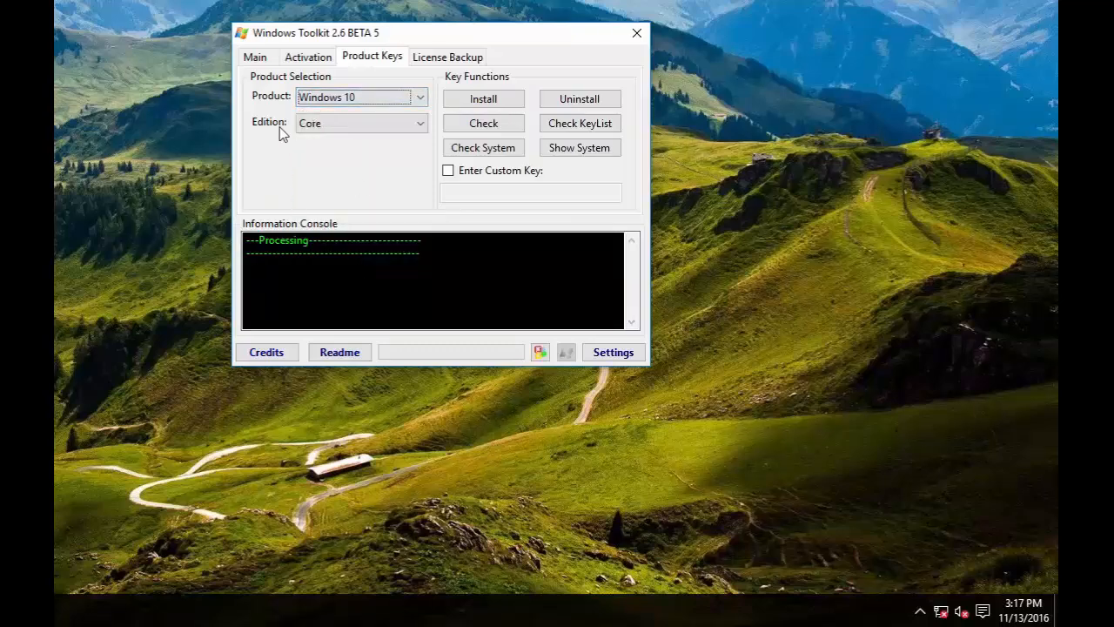
pyautogui.click(419, 123)
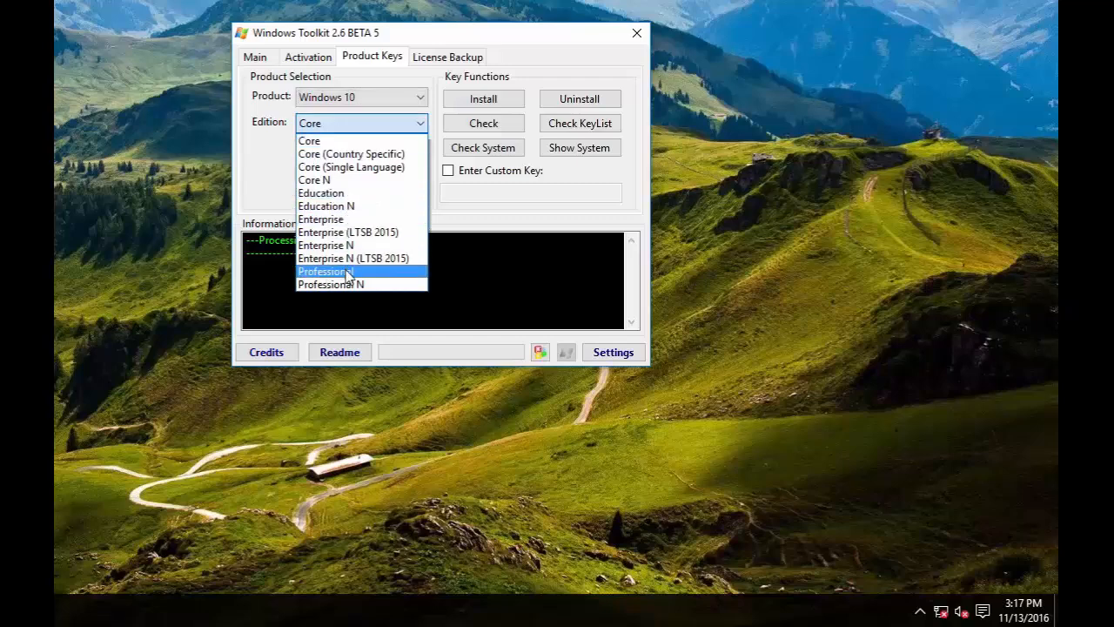
pyautogui.click(323, 271)
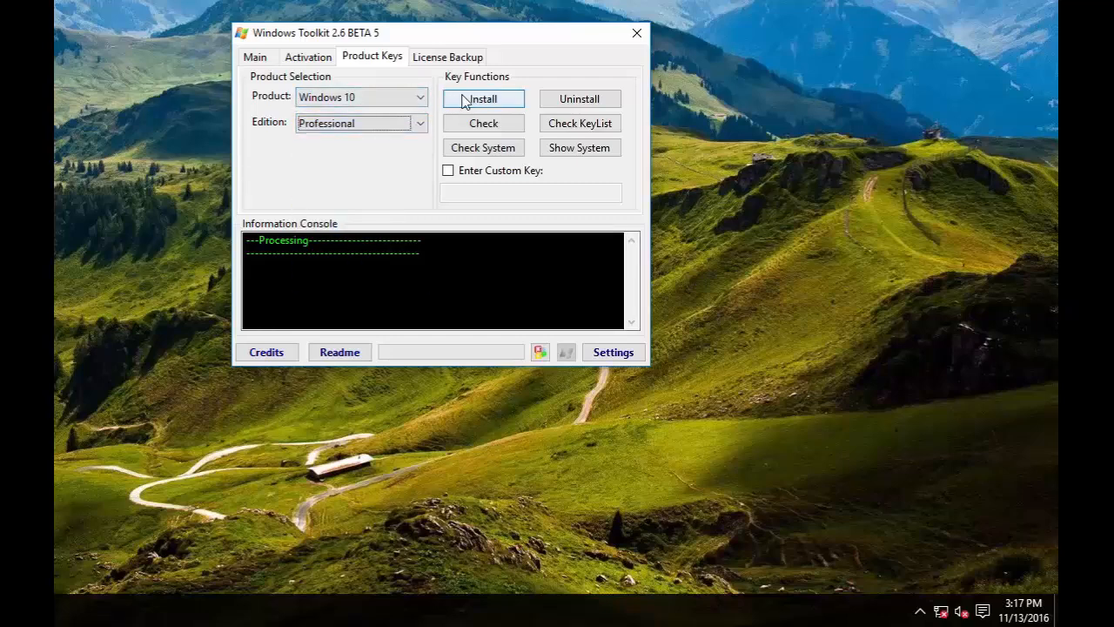
pyautogui.click(483, 98)
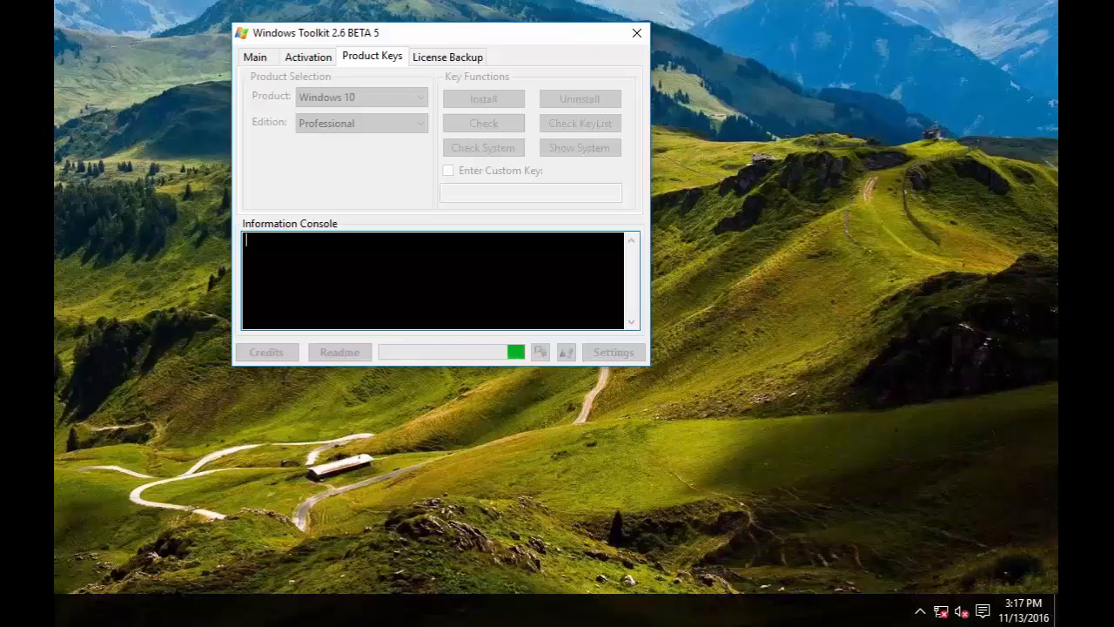
pyautogui.click(483, 99)
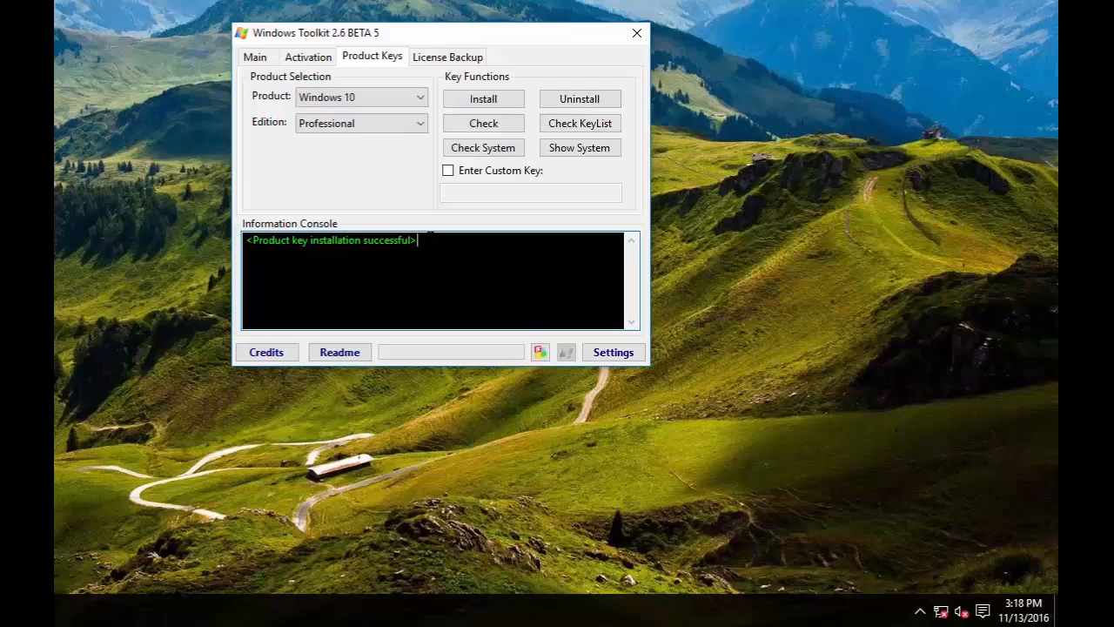
pyautogui.doubleClick(330, 241)
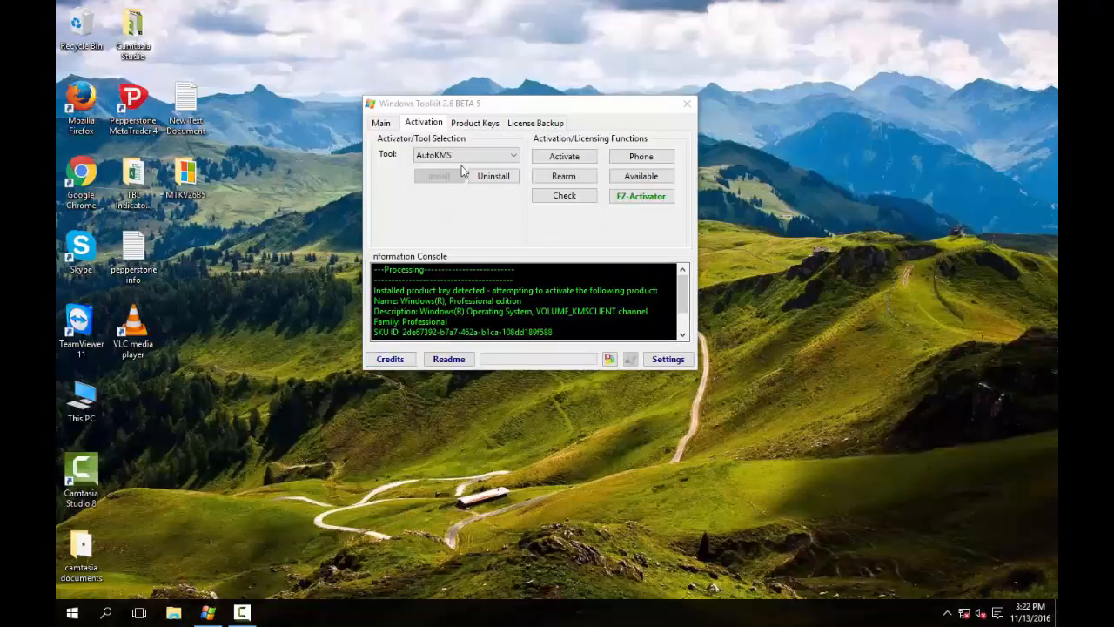
pyautogui.rightClick(80, 399)
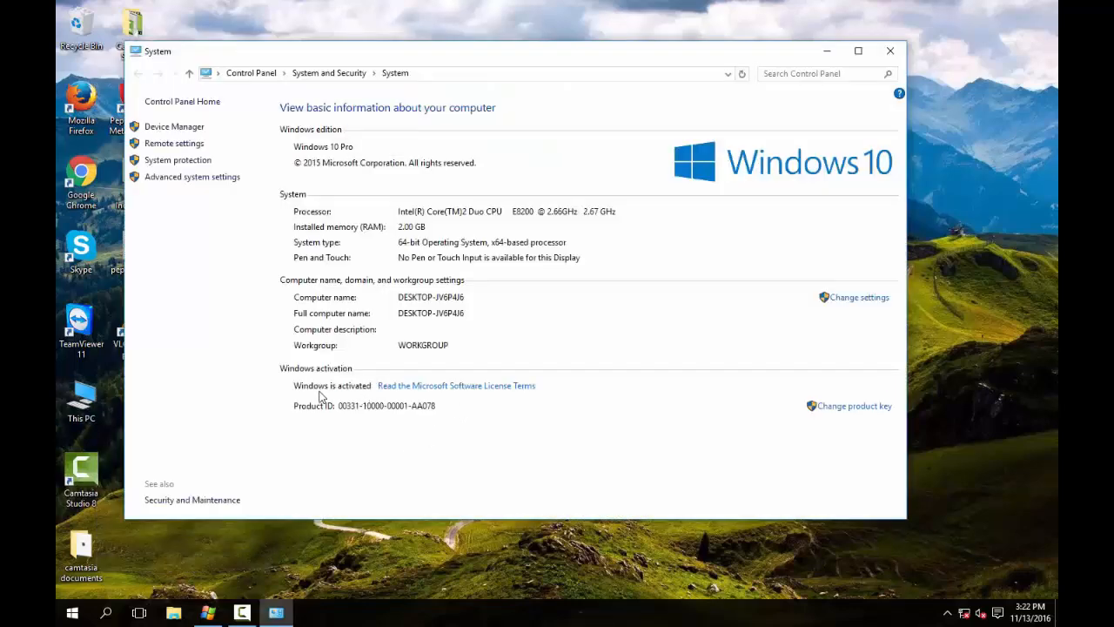
pyautogui.moveTo(927, 45)
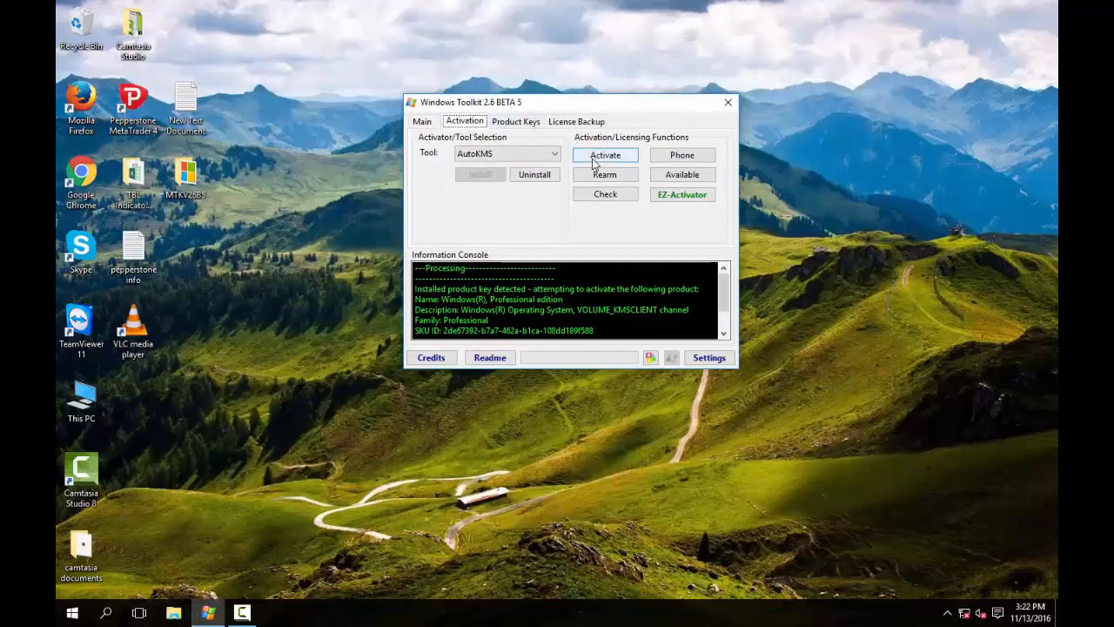
# - Activate the installed Windows 10 Professional key with AutoKMS until activation succeeds
pyautogui.click(604, 155)
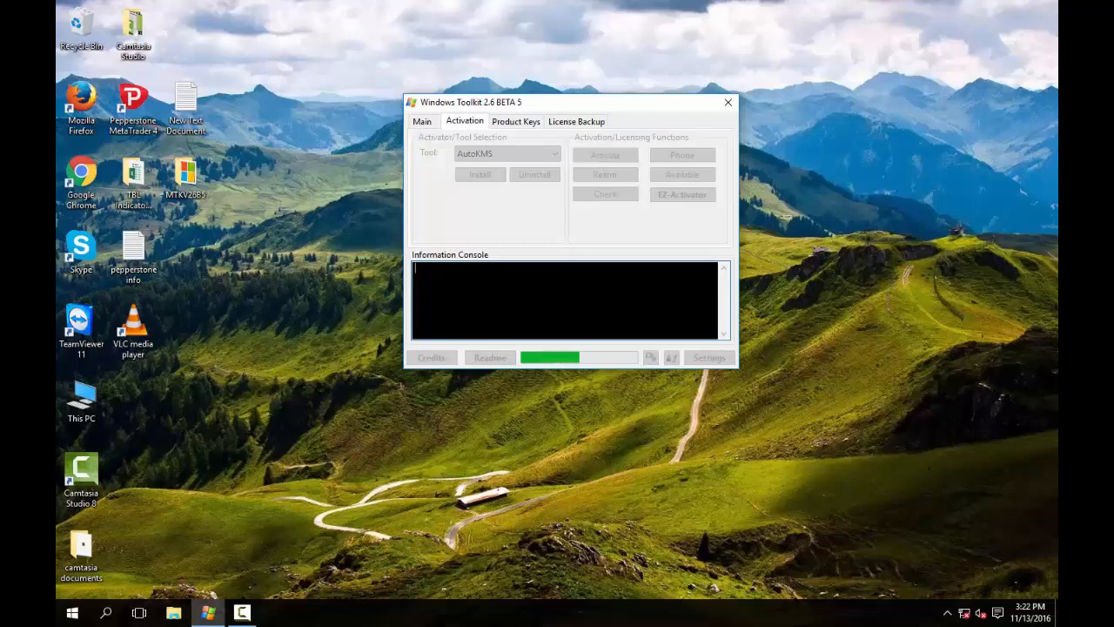
pyautogui.click(682, 194)
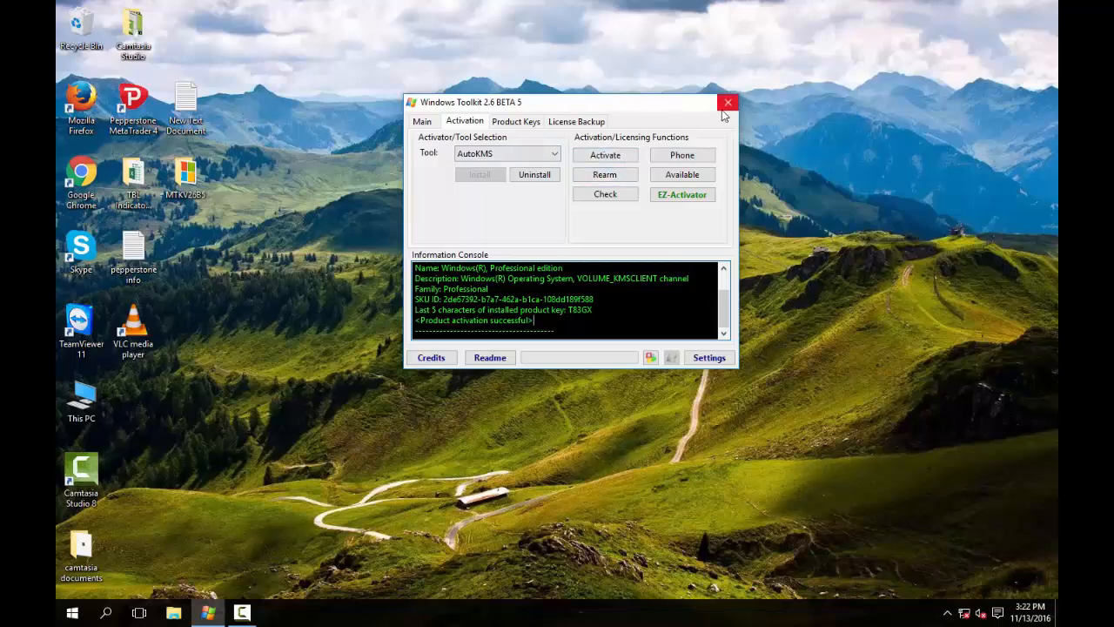
pyautogui.moveTo(728, 103)
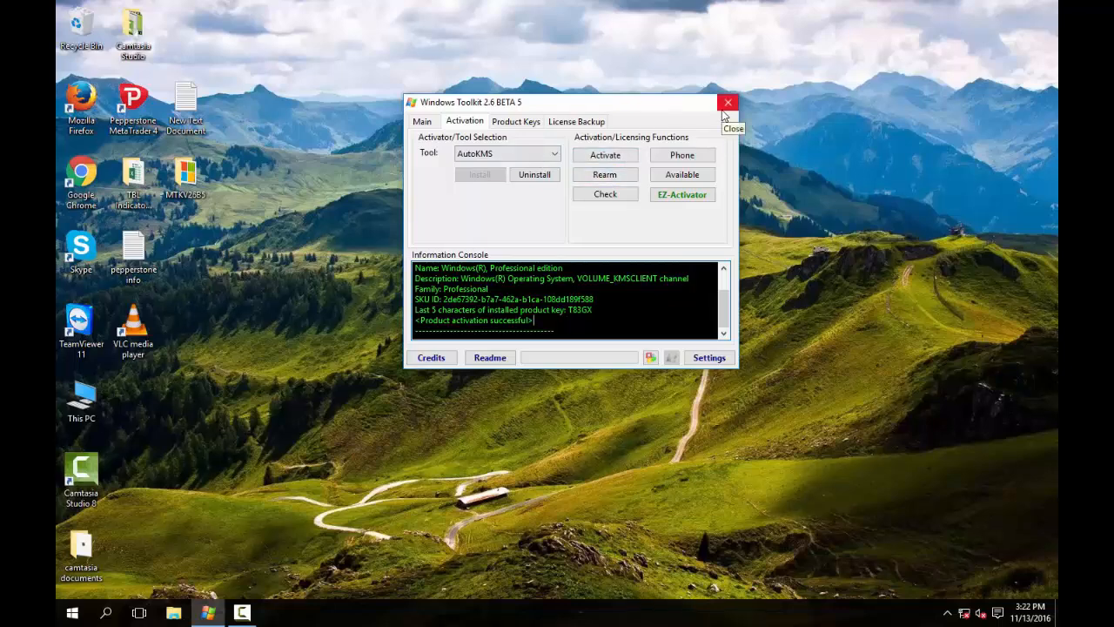